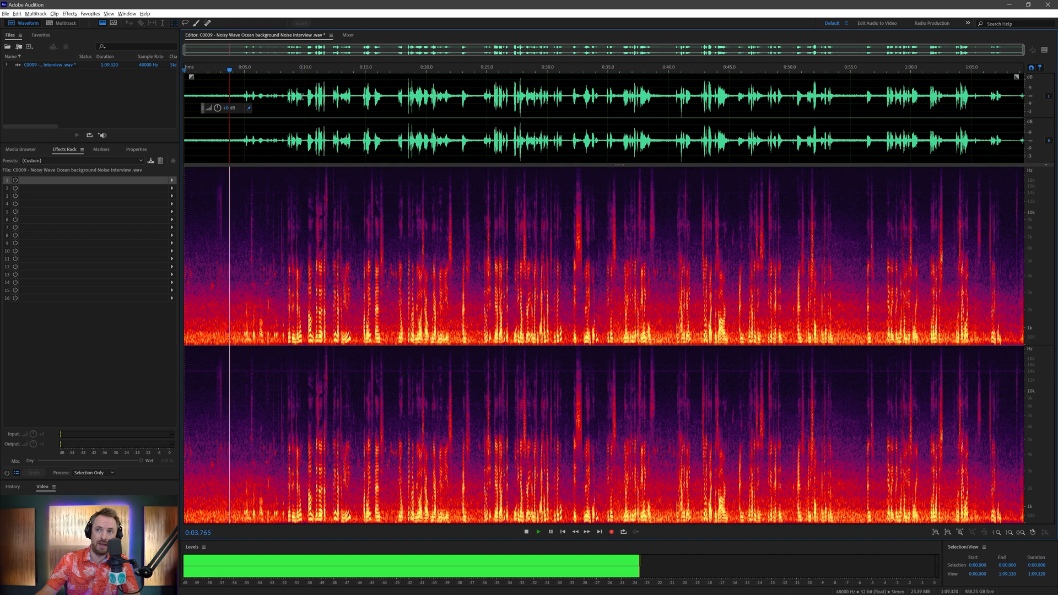
- Play the noisy interview from the 10-second mark, then stop playback
{"action": "left_click", "coordinate": [307, 70]}
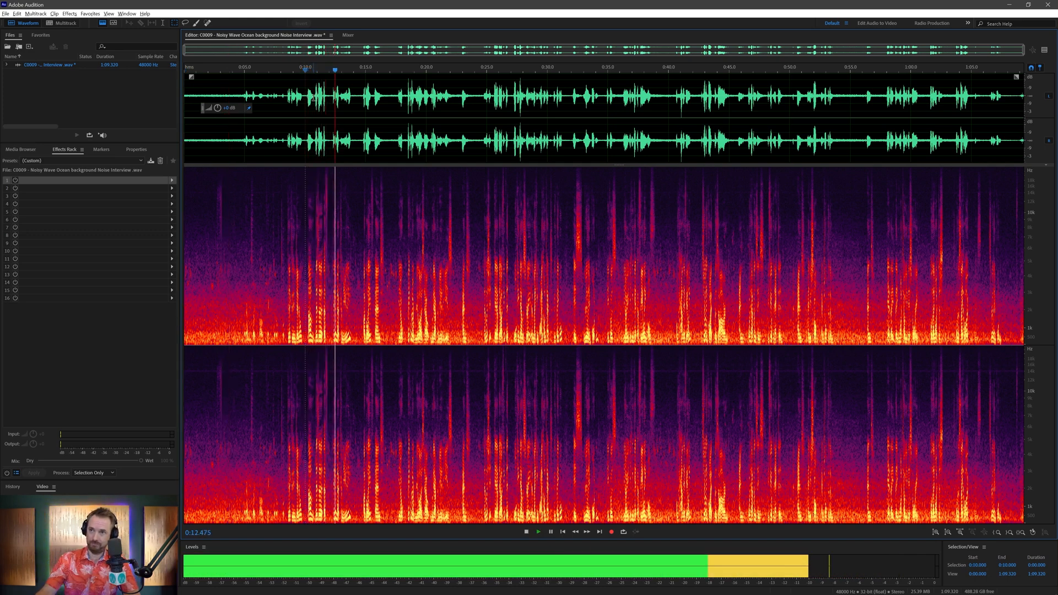
{"action": "left_click", "coordinate": [538, 533]}
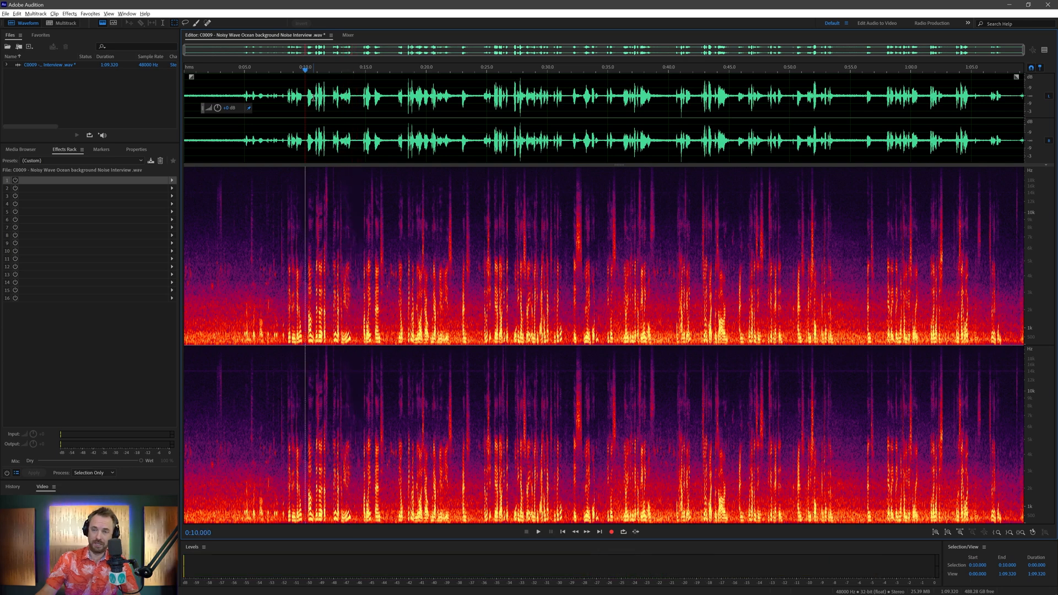
{"action": "mouse_move", "coordinate": [179, 181]}
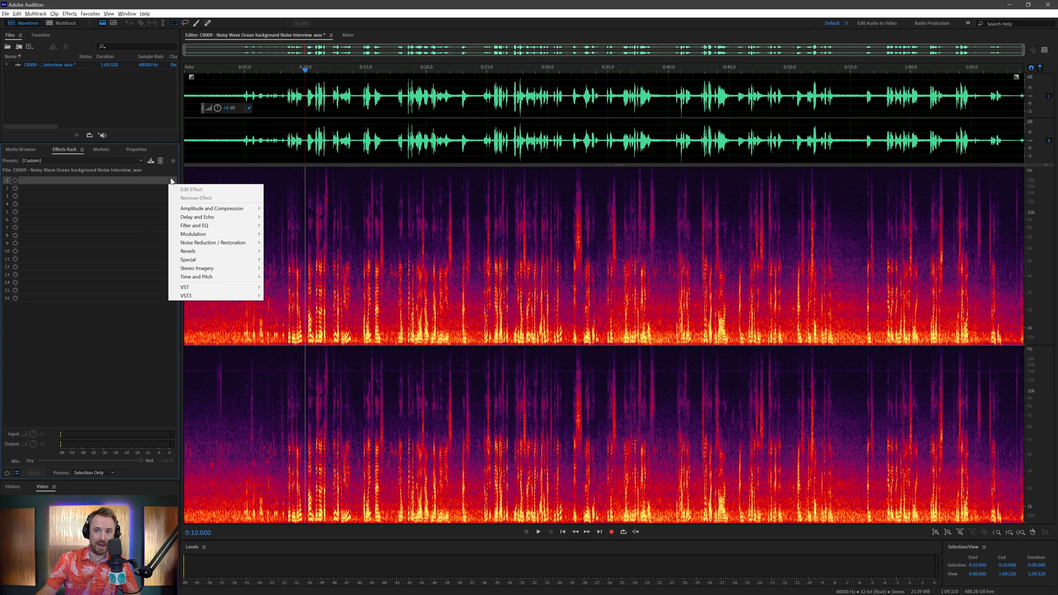
{"action": "mouse_move", "coordinate": [215, 277]}
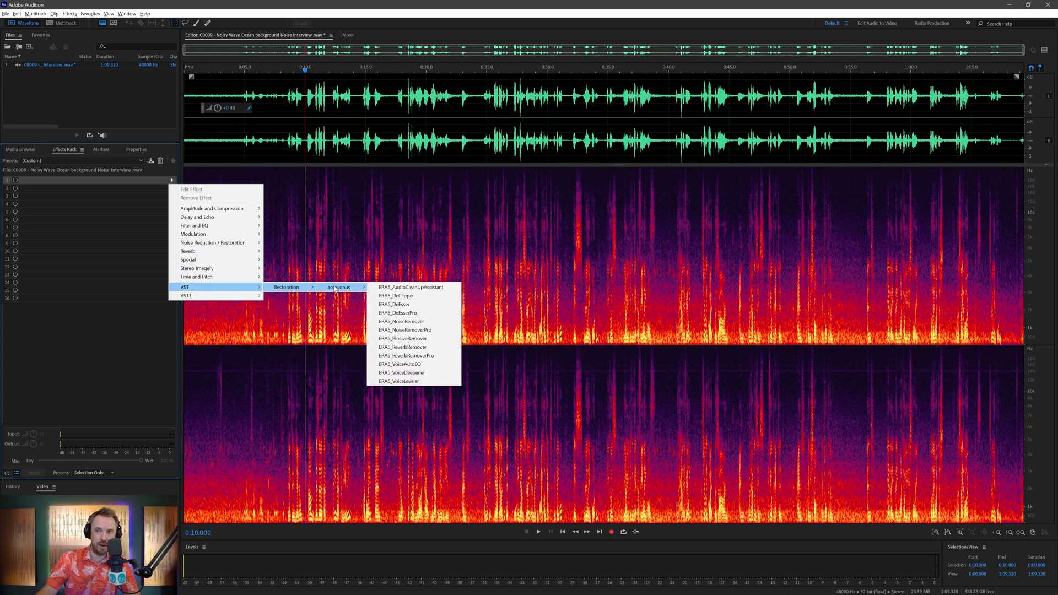
{"action": "mouse_move", "coordinate": [406, 330]}
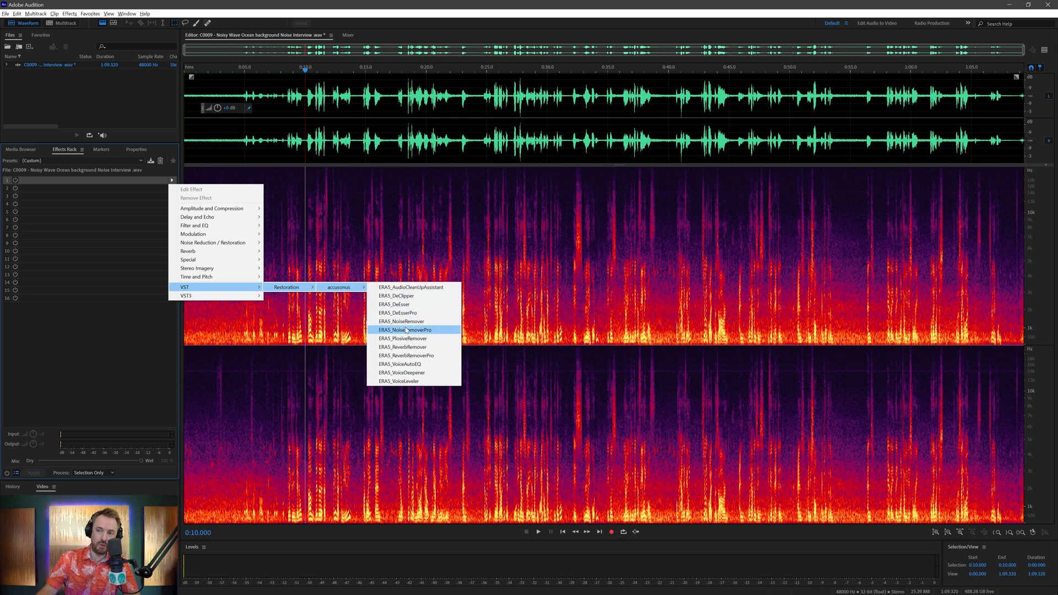
{"action": "mouse_move", "coordinate": [412, 297]}
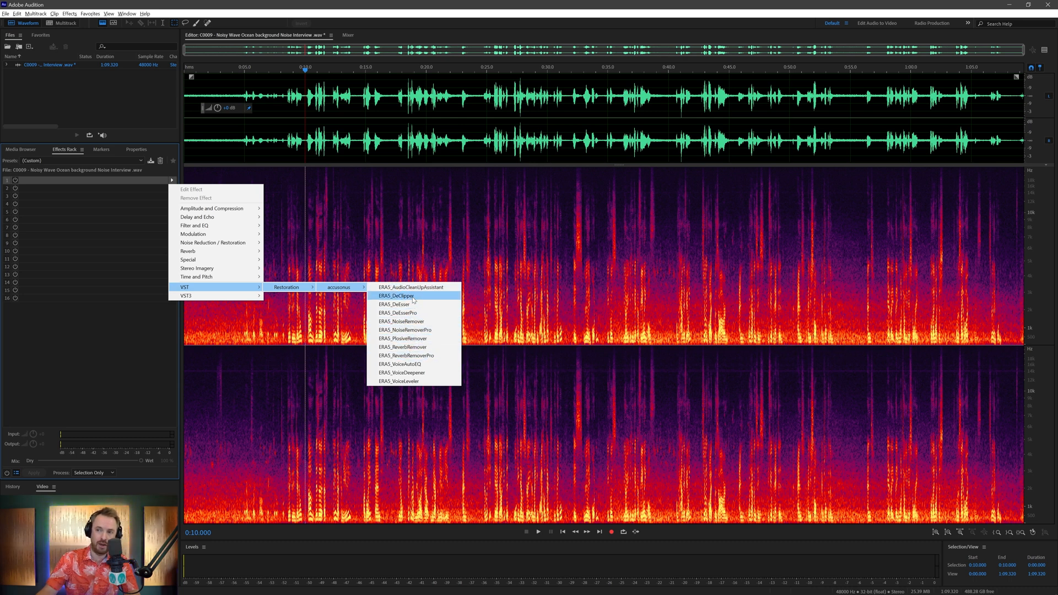
{"action": "mouse_move", "coordinate": [418, 331]}
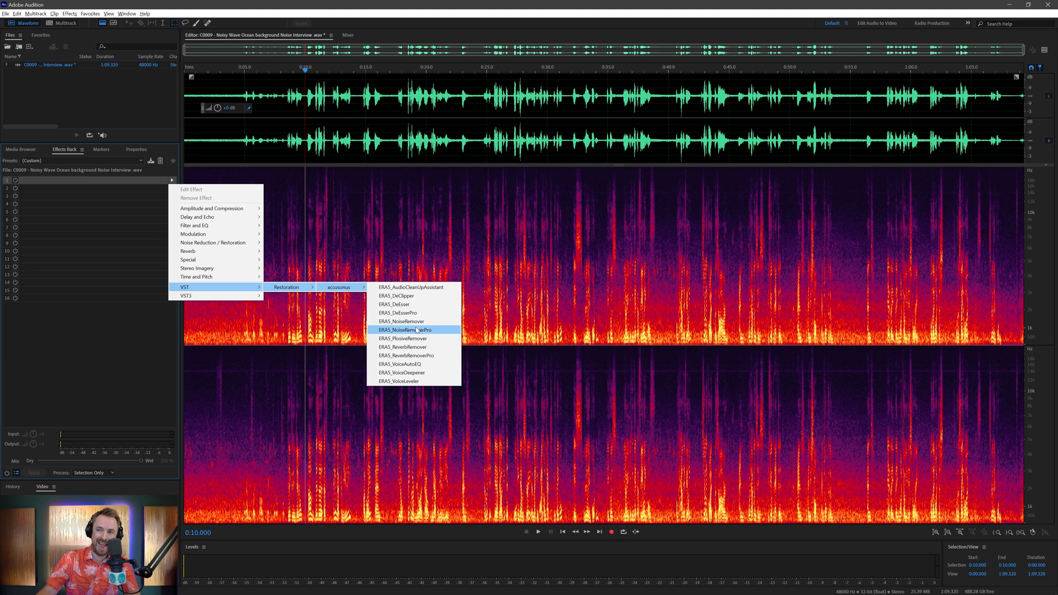
{"action": "mouse_move", "coordinate": [412, 297]}
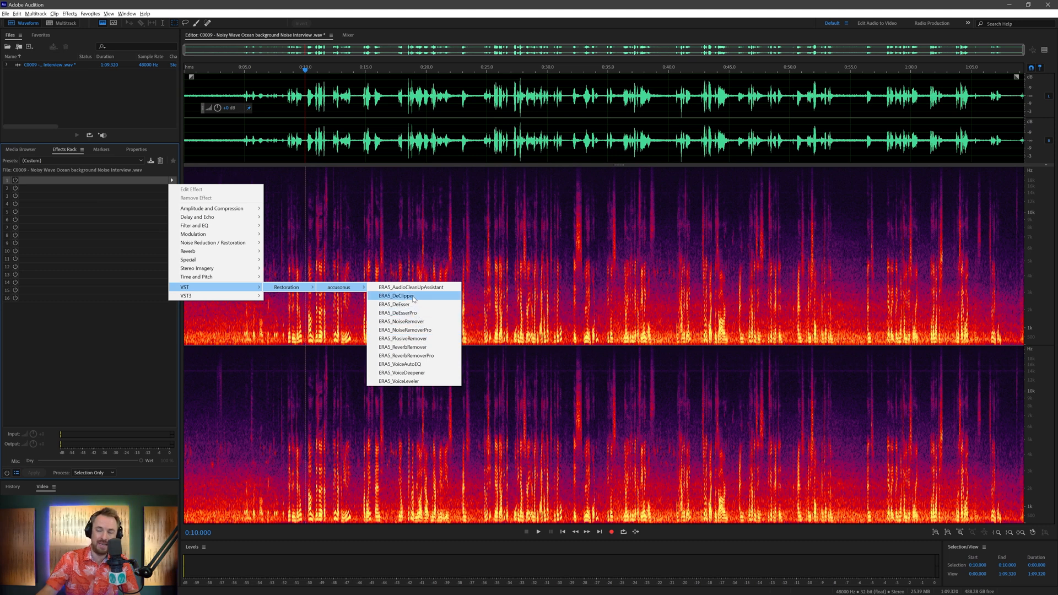
{"action": "mouse_move", "coordinate": [426, 357]}
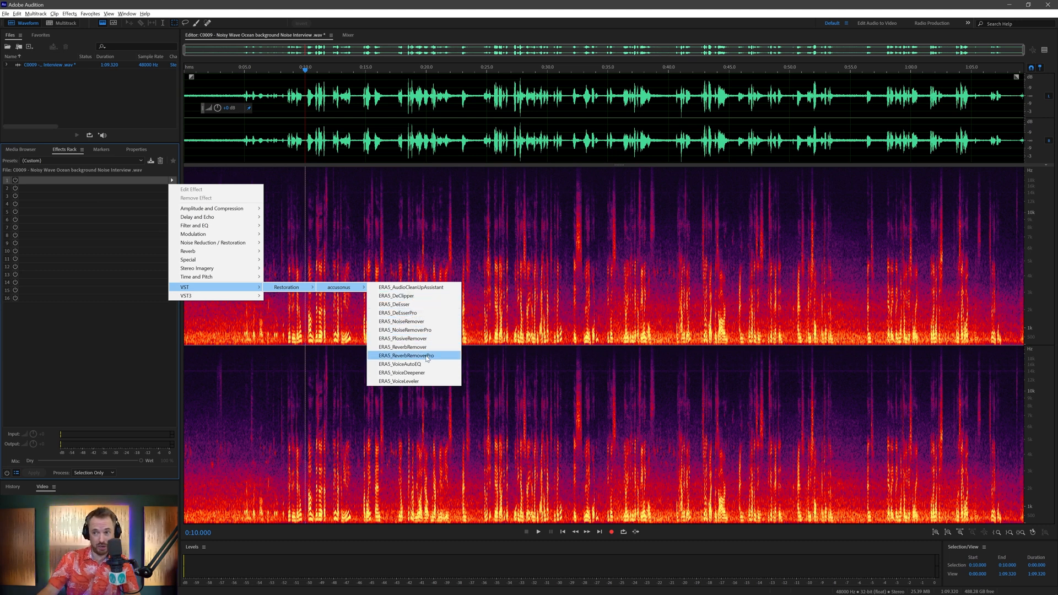
{"action": "mouse_move", "coordinate": [400, 322]}
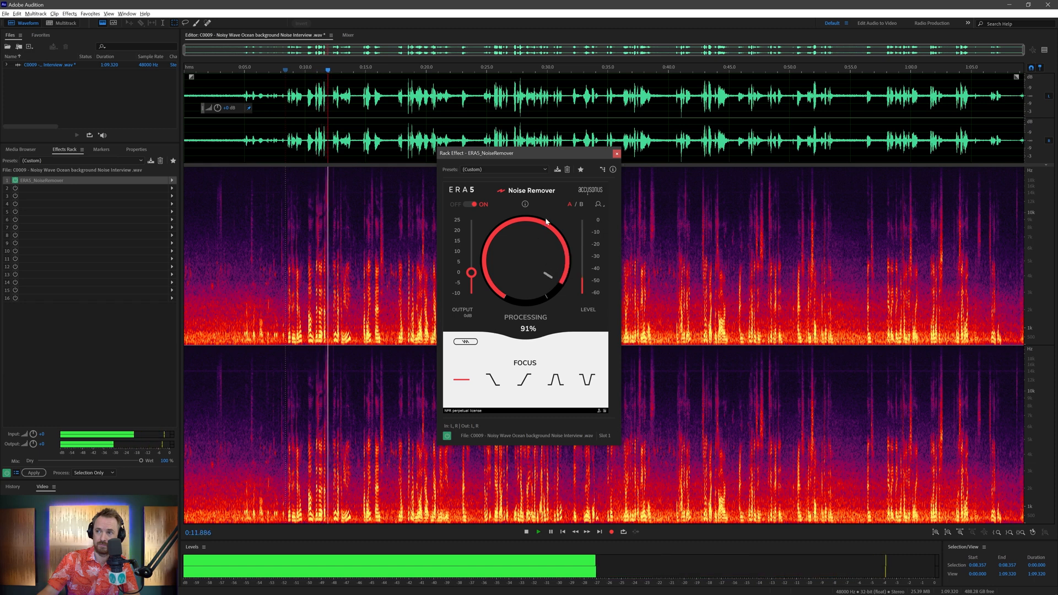
- Raise the ERA5 Noise Remover processing amount to 100% and apply it
{"action": "left_click_drag", "start_coordinate": [547, 223], "coordinate": [563, 229]}
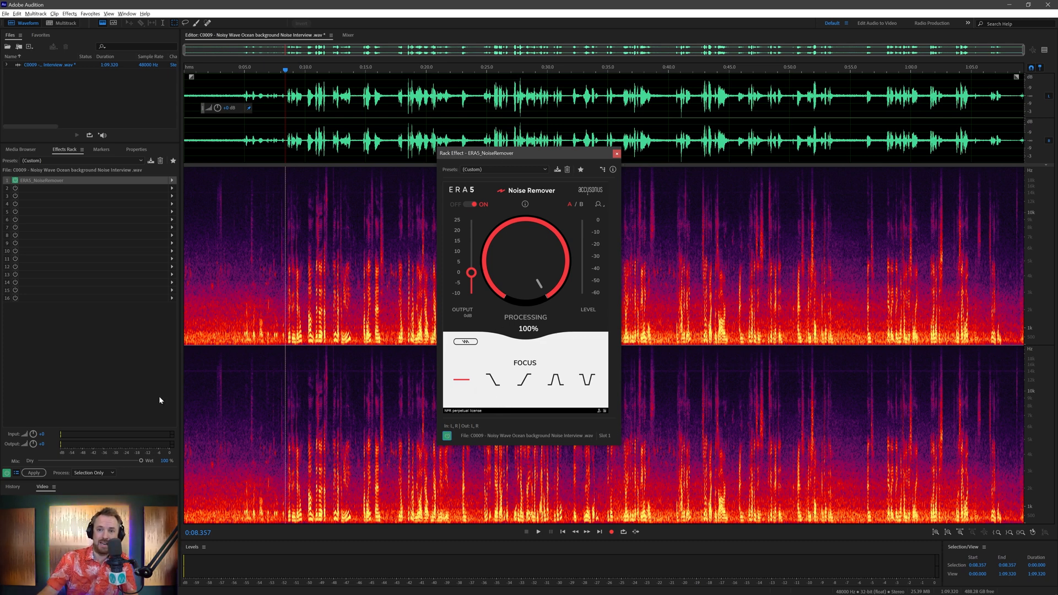
{"action": "left_click", "coordinate": [34, 473]}
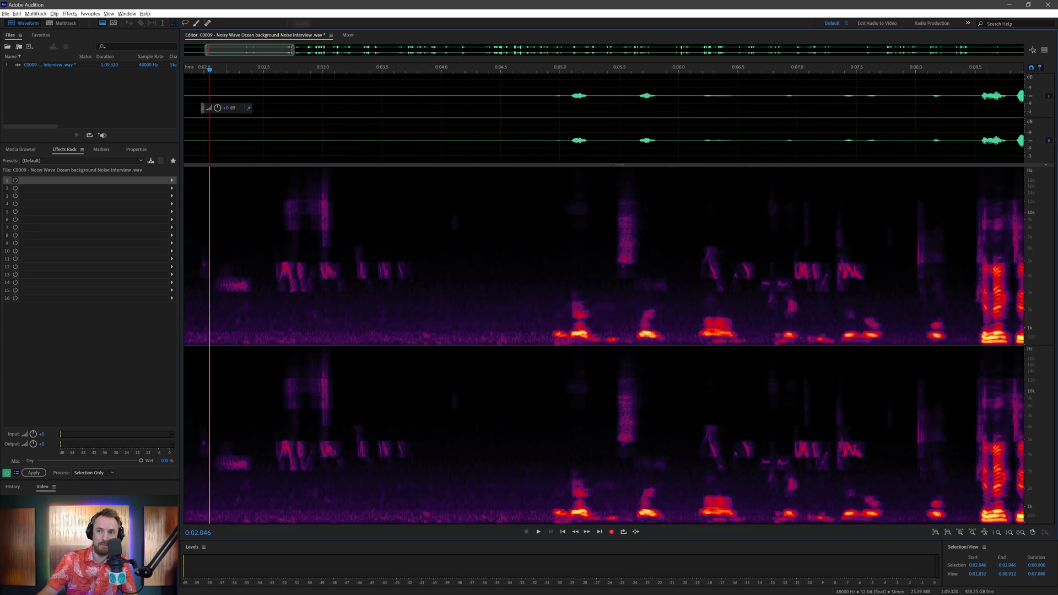
- Place the play position near 2.4 seconds in the cleaned interview
{"action": "left_click", "coordinate": [538, 532]}
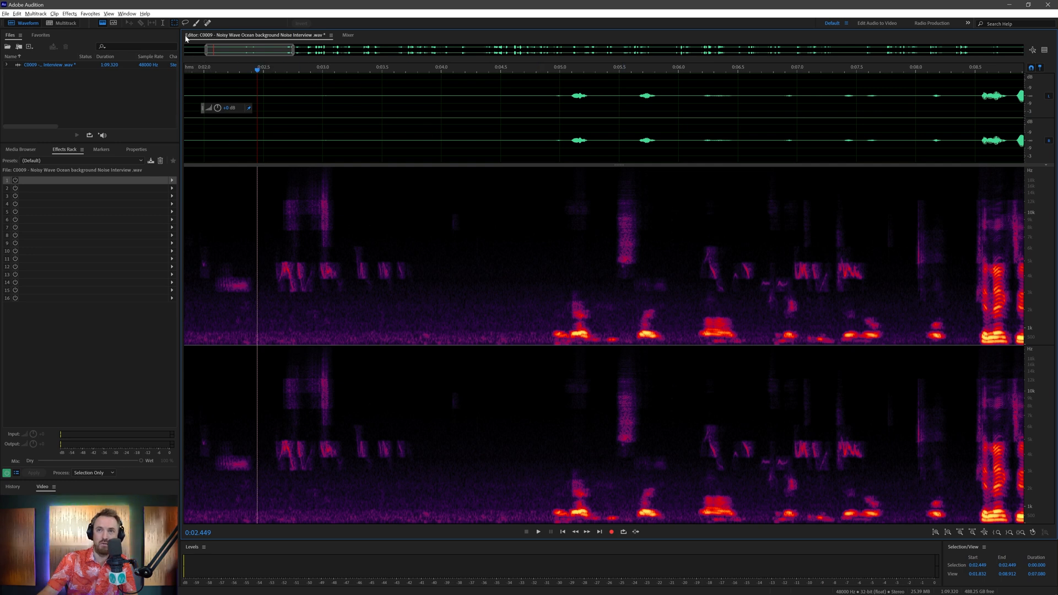
{"action": "mouse_move", "coordinate": [206, 22]}
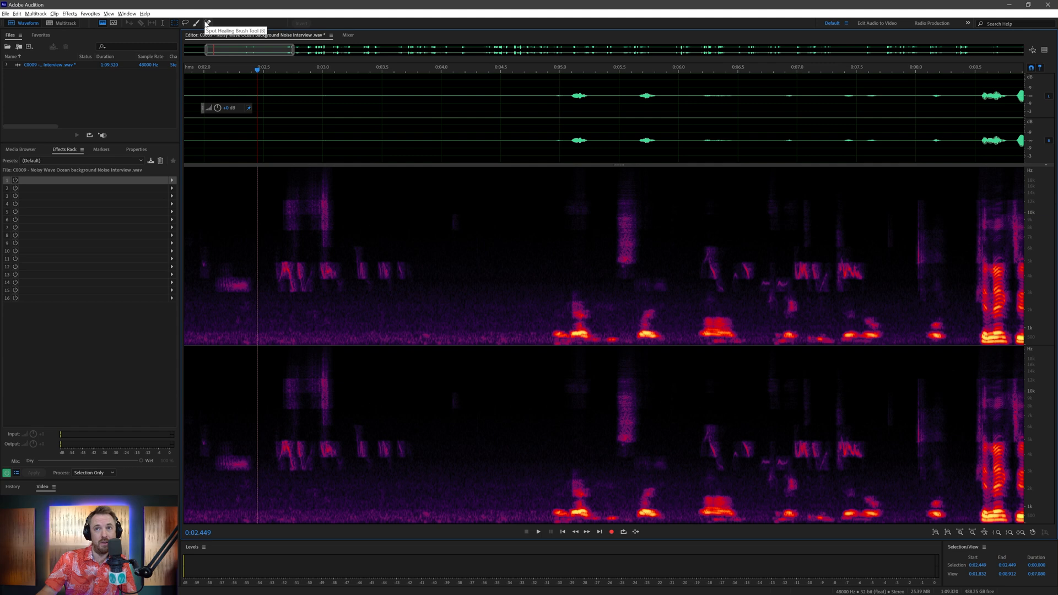
- Select the Spot Healing Brush Tool from the toolbar
{"action": "left_click", "coordinate": [206, 22]}
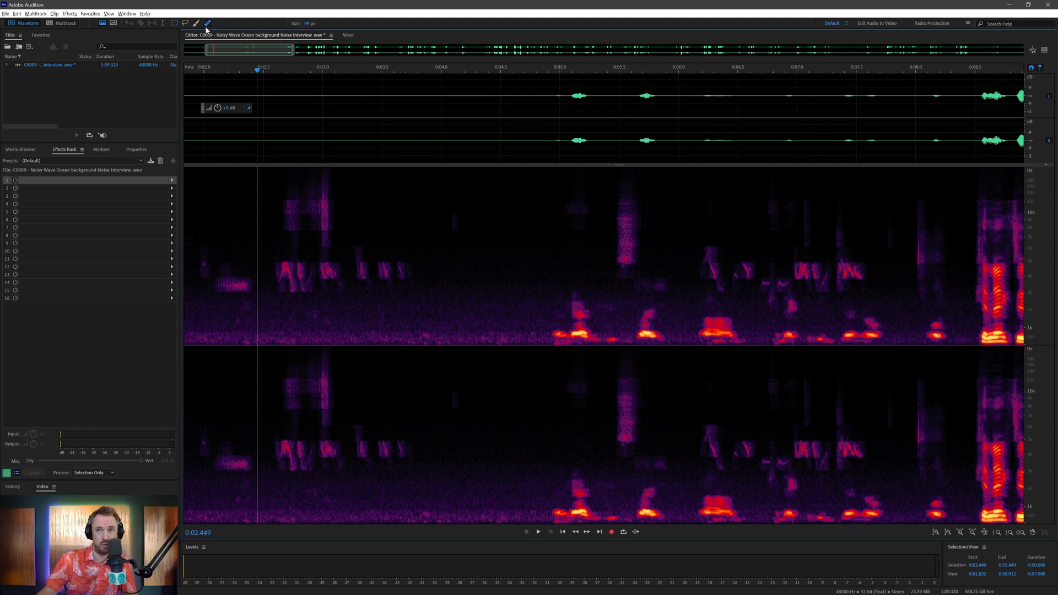
{"action": "left_click", "coordinate": [343, 35]}
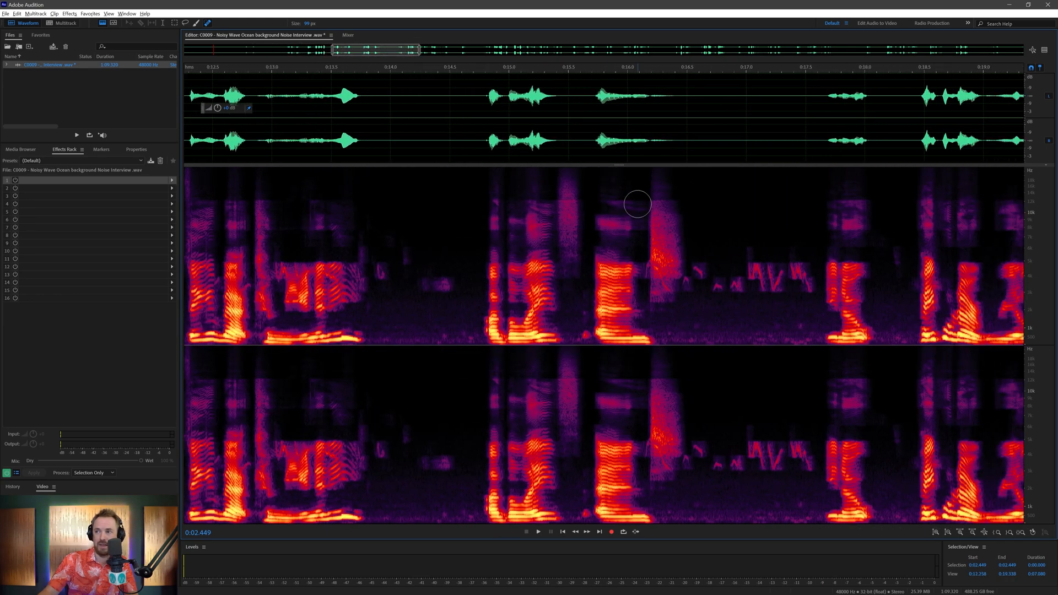
{"action": "mouse_move", "coordinate": [468, 130]}
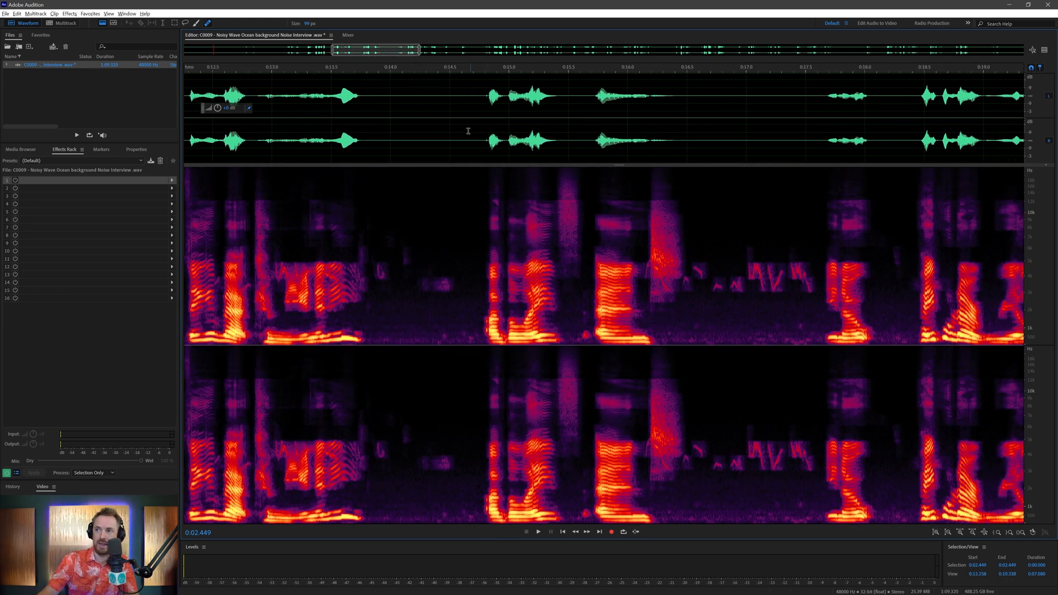
- Paint out the bird chirps near 17 seconds with the healing brush, then play back the passage
{"action": "left_click", "coordinate": [538, 533]}
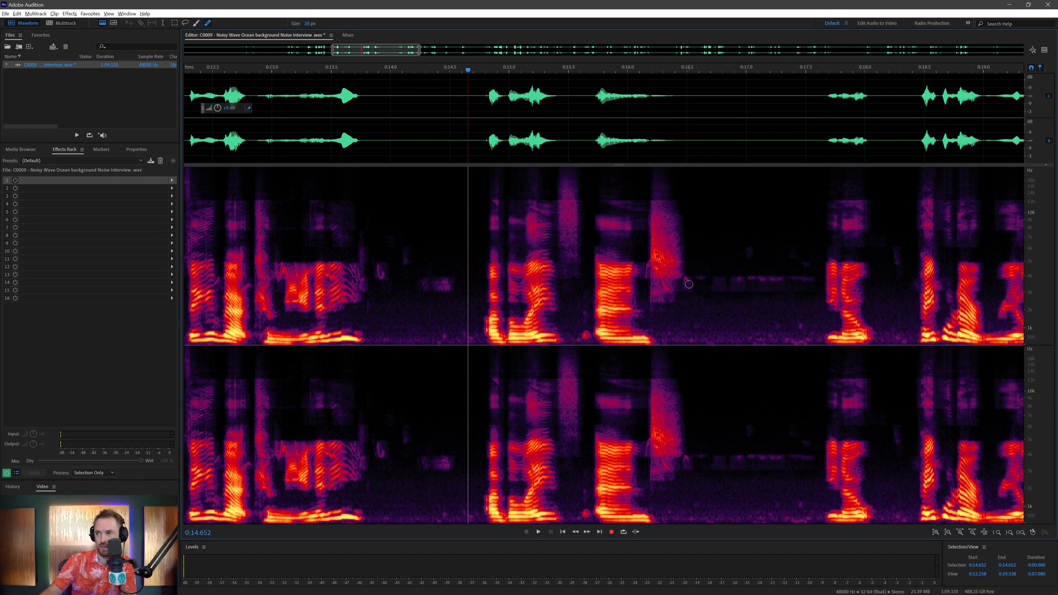
{"action": "left_click", "coordinate": [687, 286]}
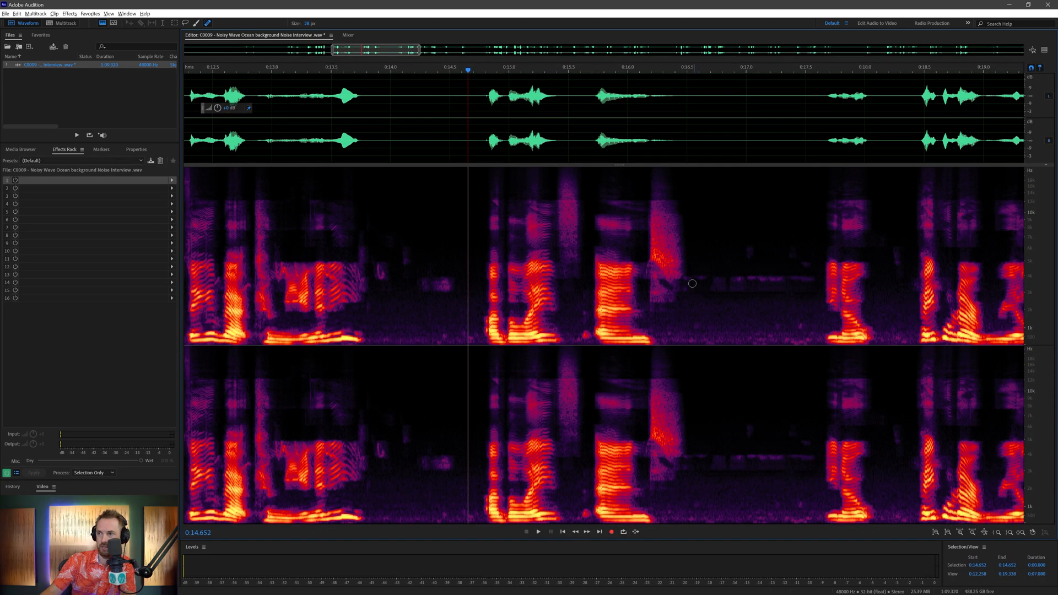
{"action": "left_click_drag", "start_coordinate": [691, 276], "coordinate": [809, 277]}
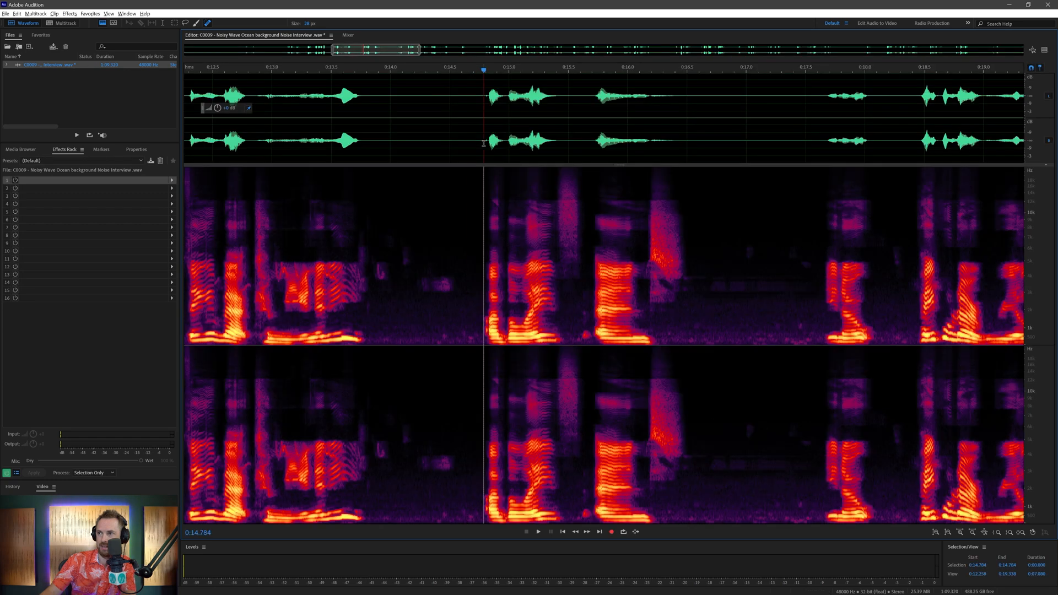
{"action": "left_click", "coordinate": [537, 533]}
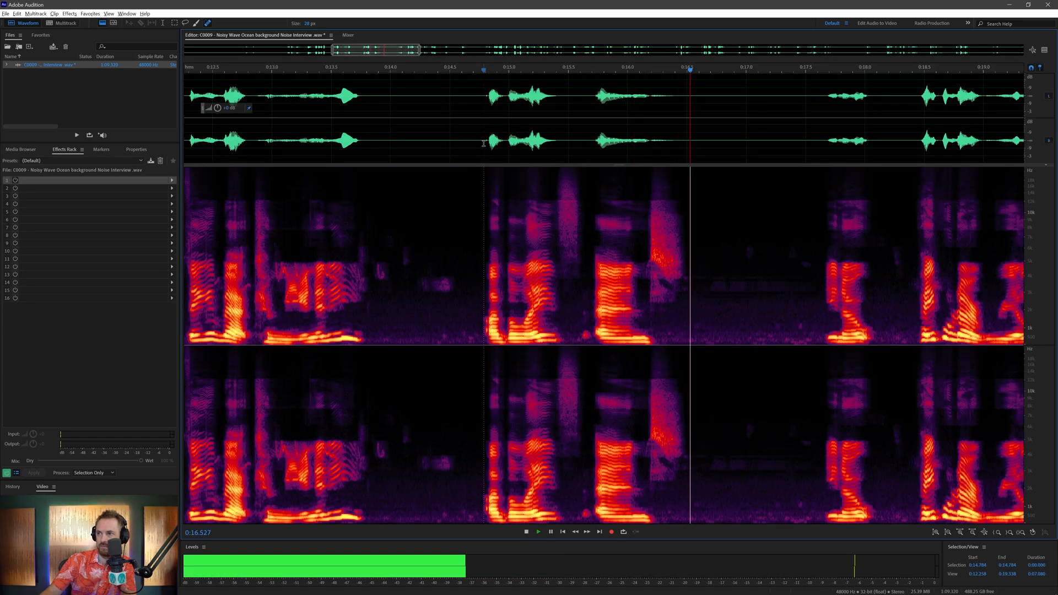